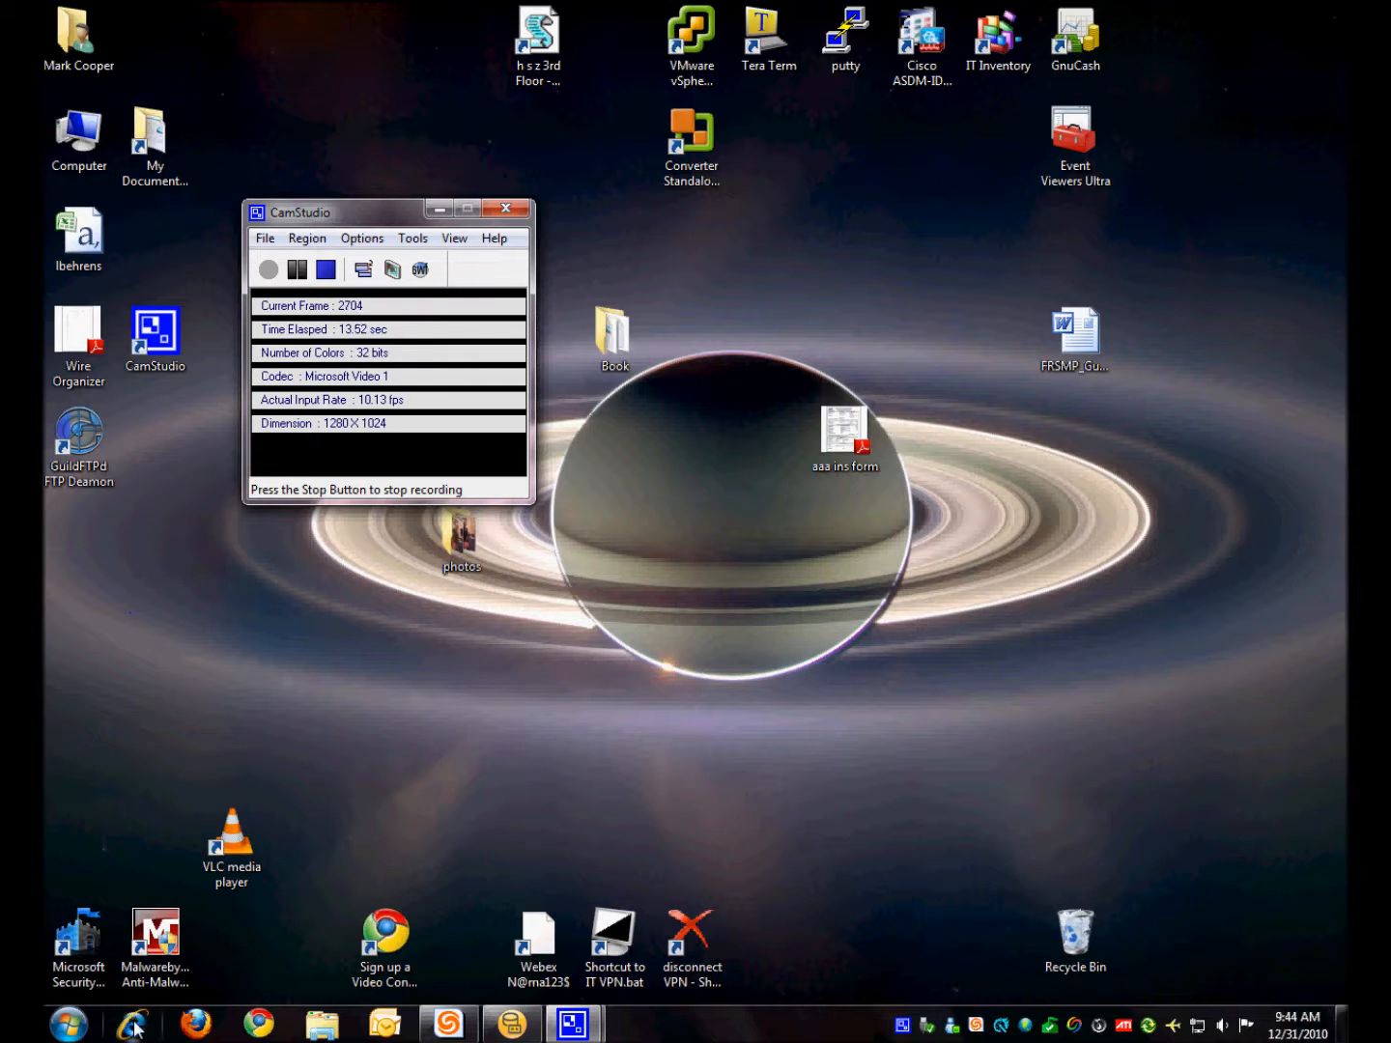
pyautogui.moveTo(132, 1024)
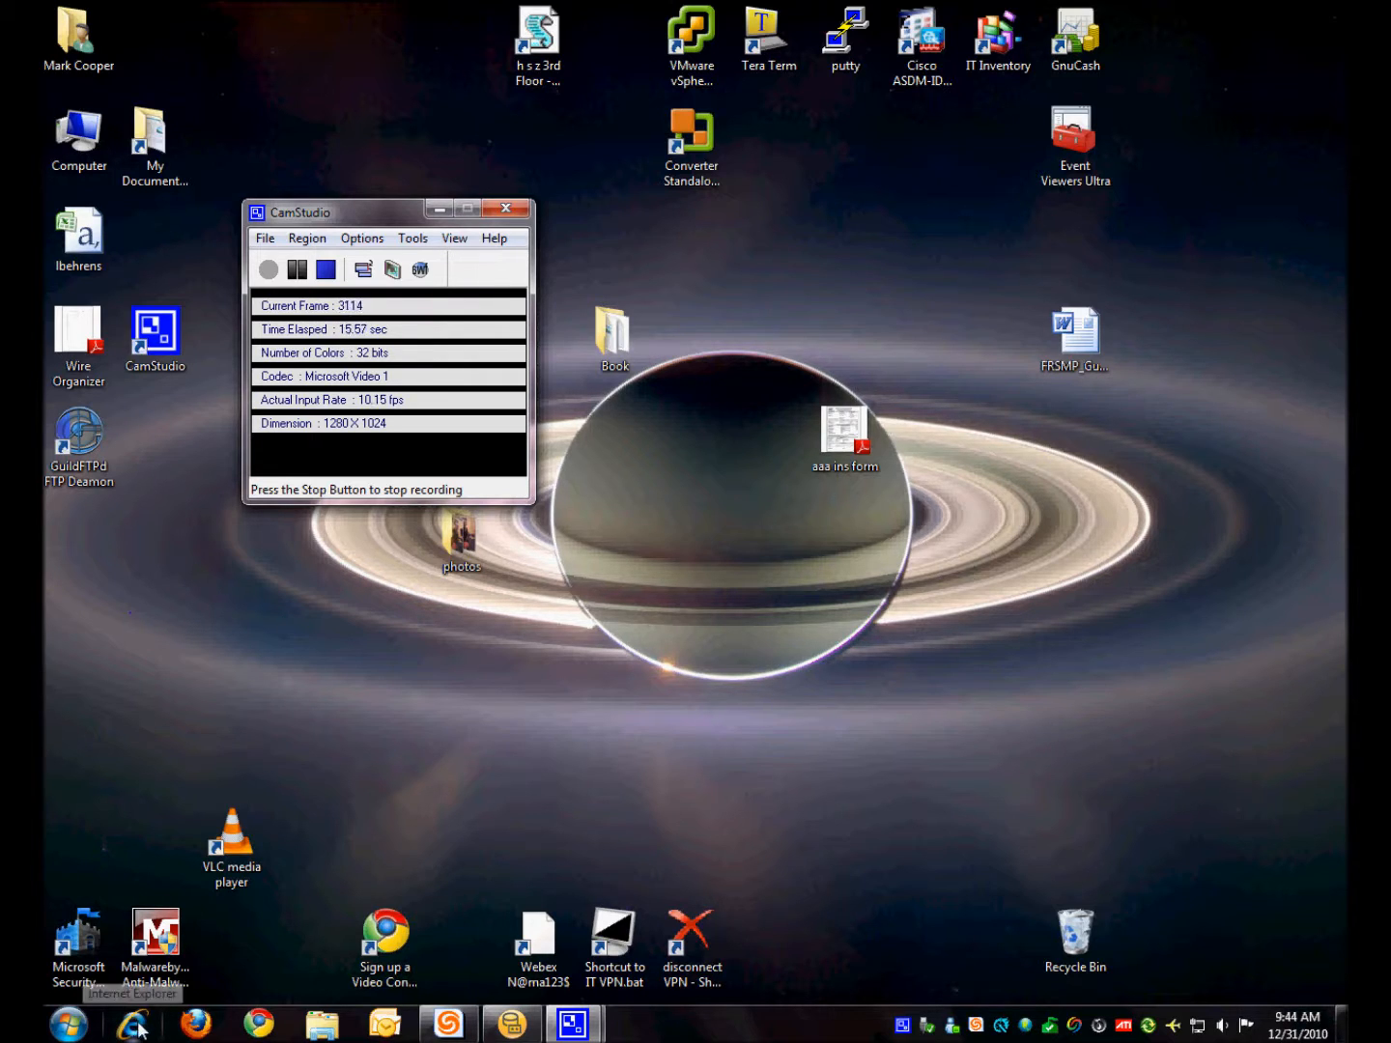
# - Launch Internet Explorer from the taskbar
pyautogui.click(133, 1025)
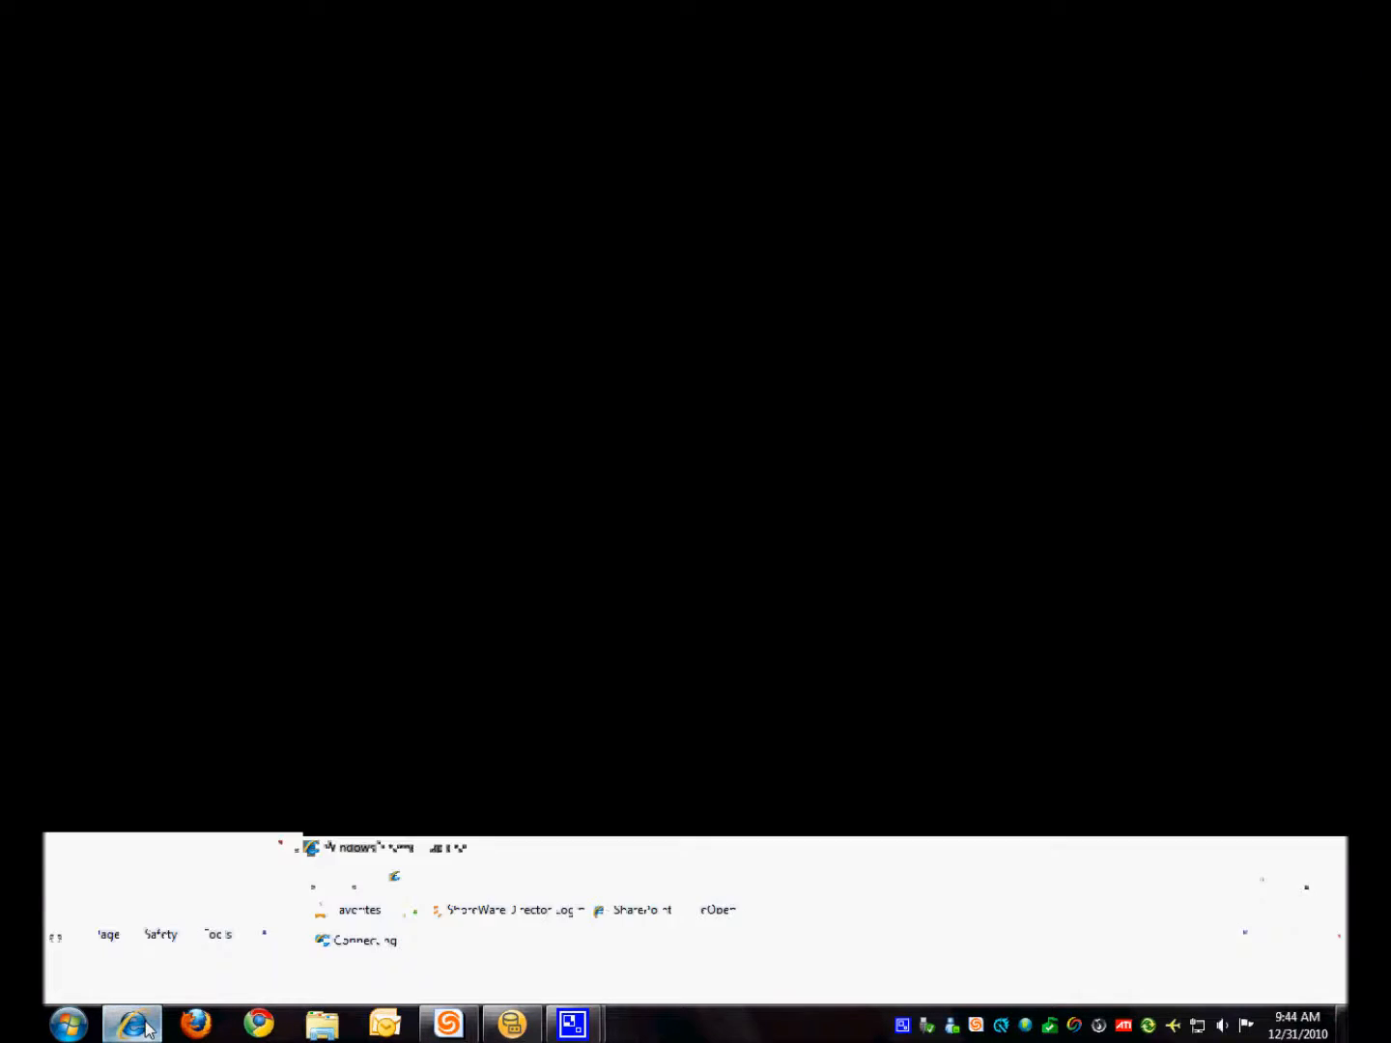
# - Navigate the browser from the MSN home page to mail.yahoo
pyautogui.click(132, 1024)
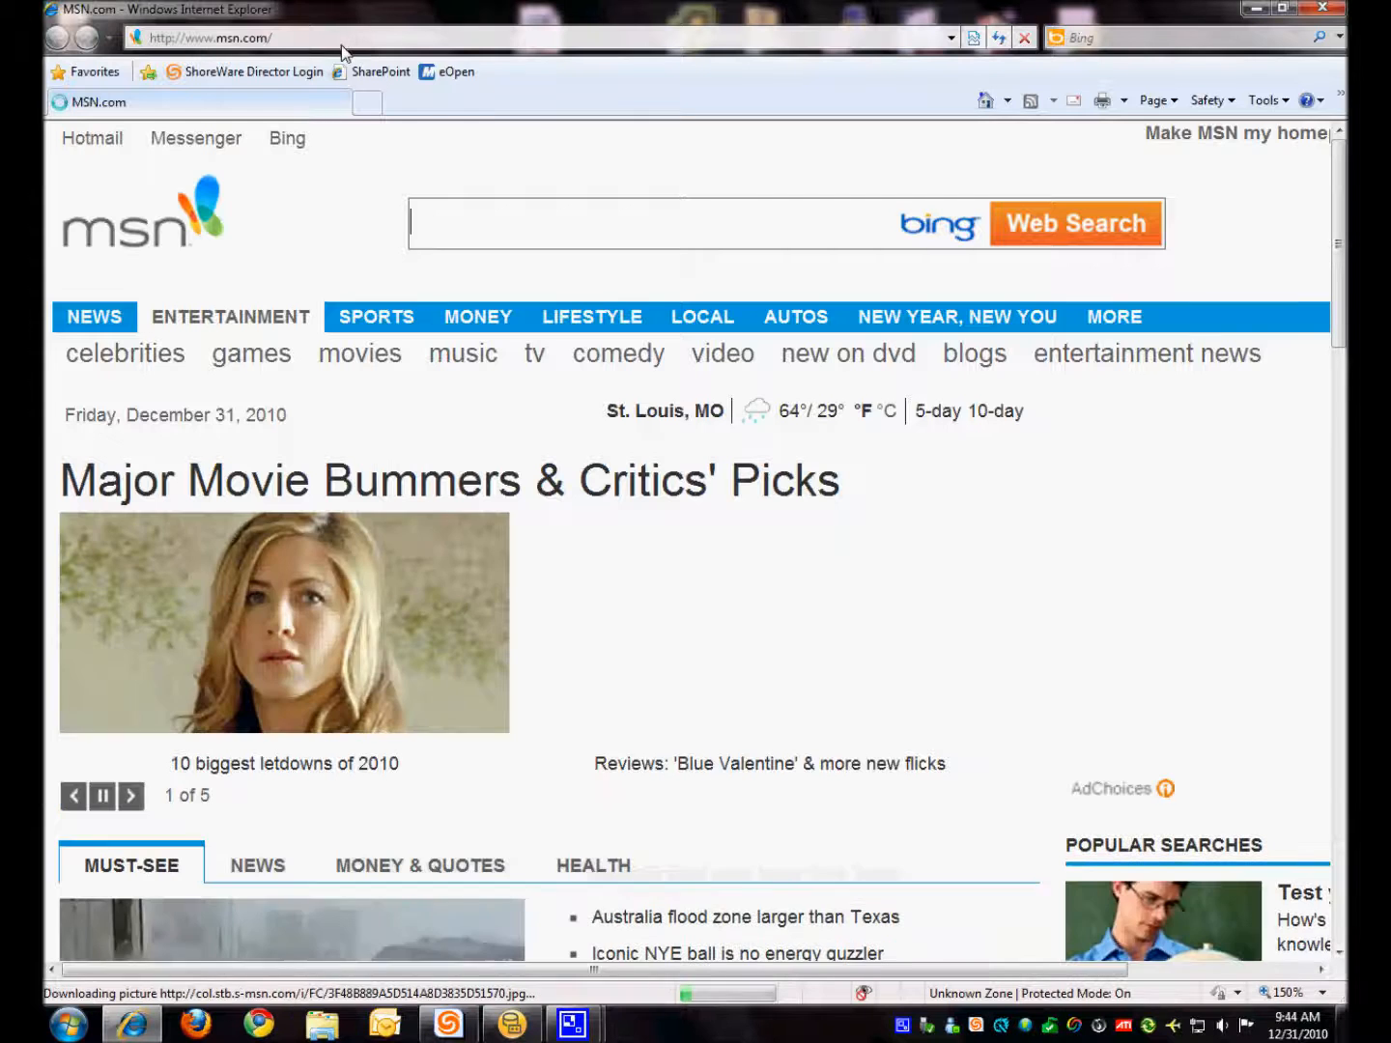
pyautogui.write('ya')
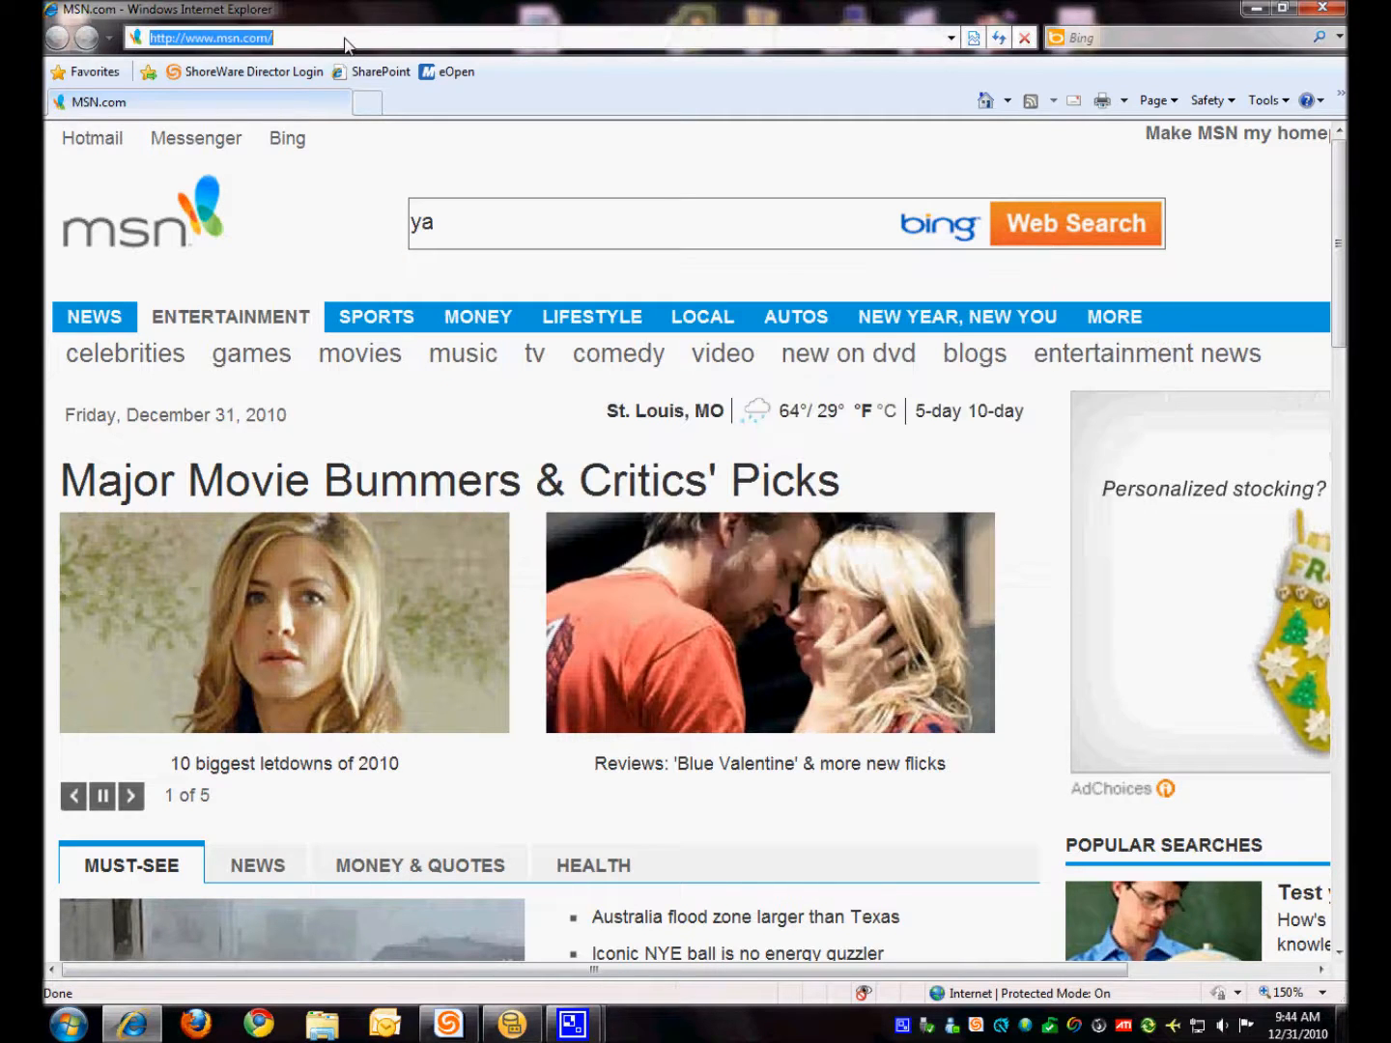
pyautogui.write('mail.yahoo')
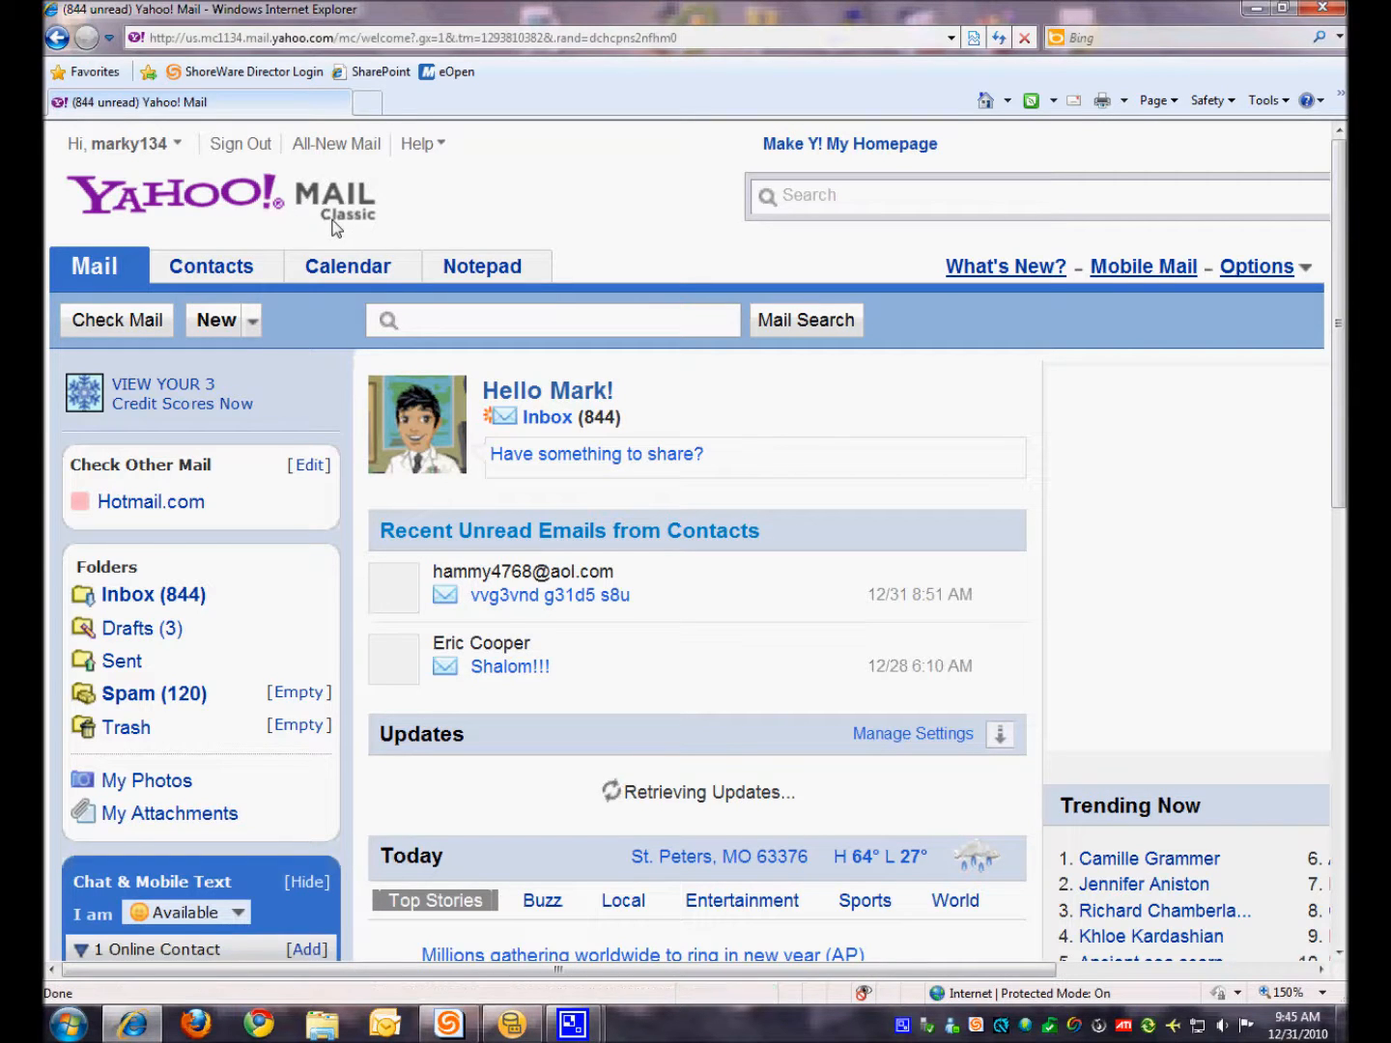
pyautogui.moveTo(341, 237)
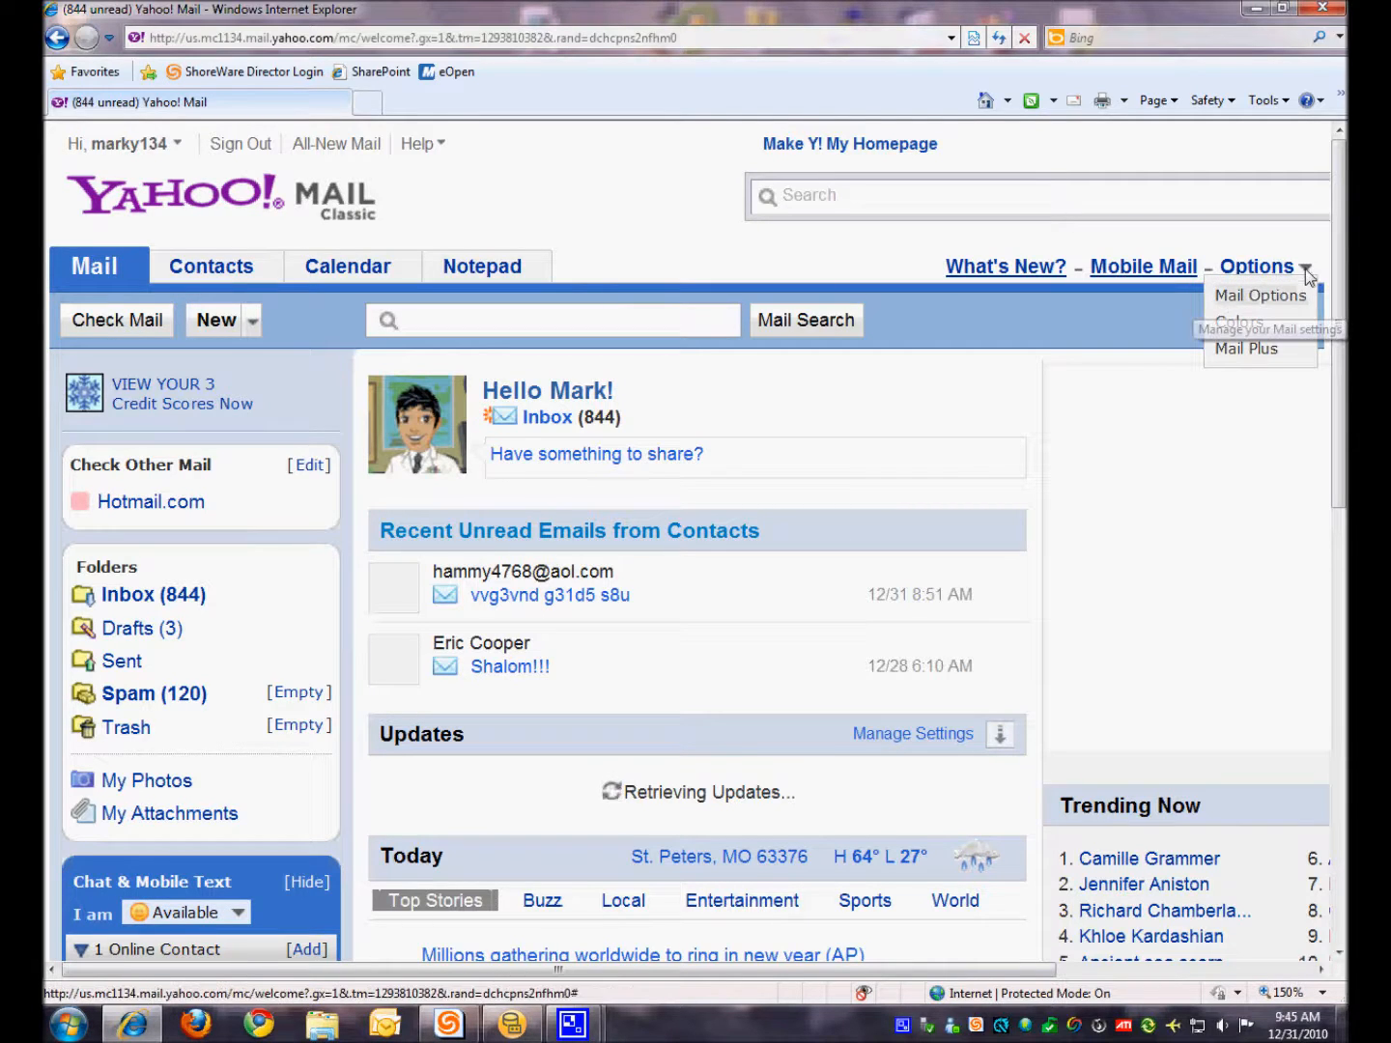
# - Choose Mail Options from the Options menu to load the mail settings
pyautogui.click(1260, 295)
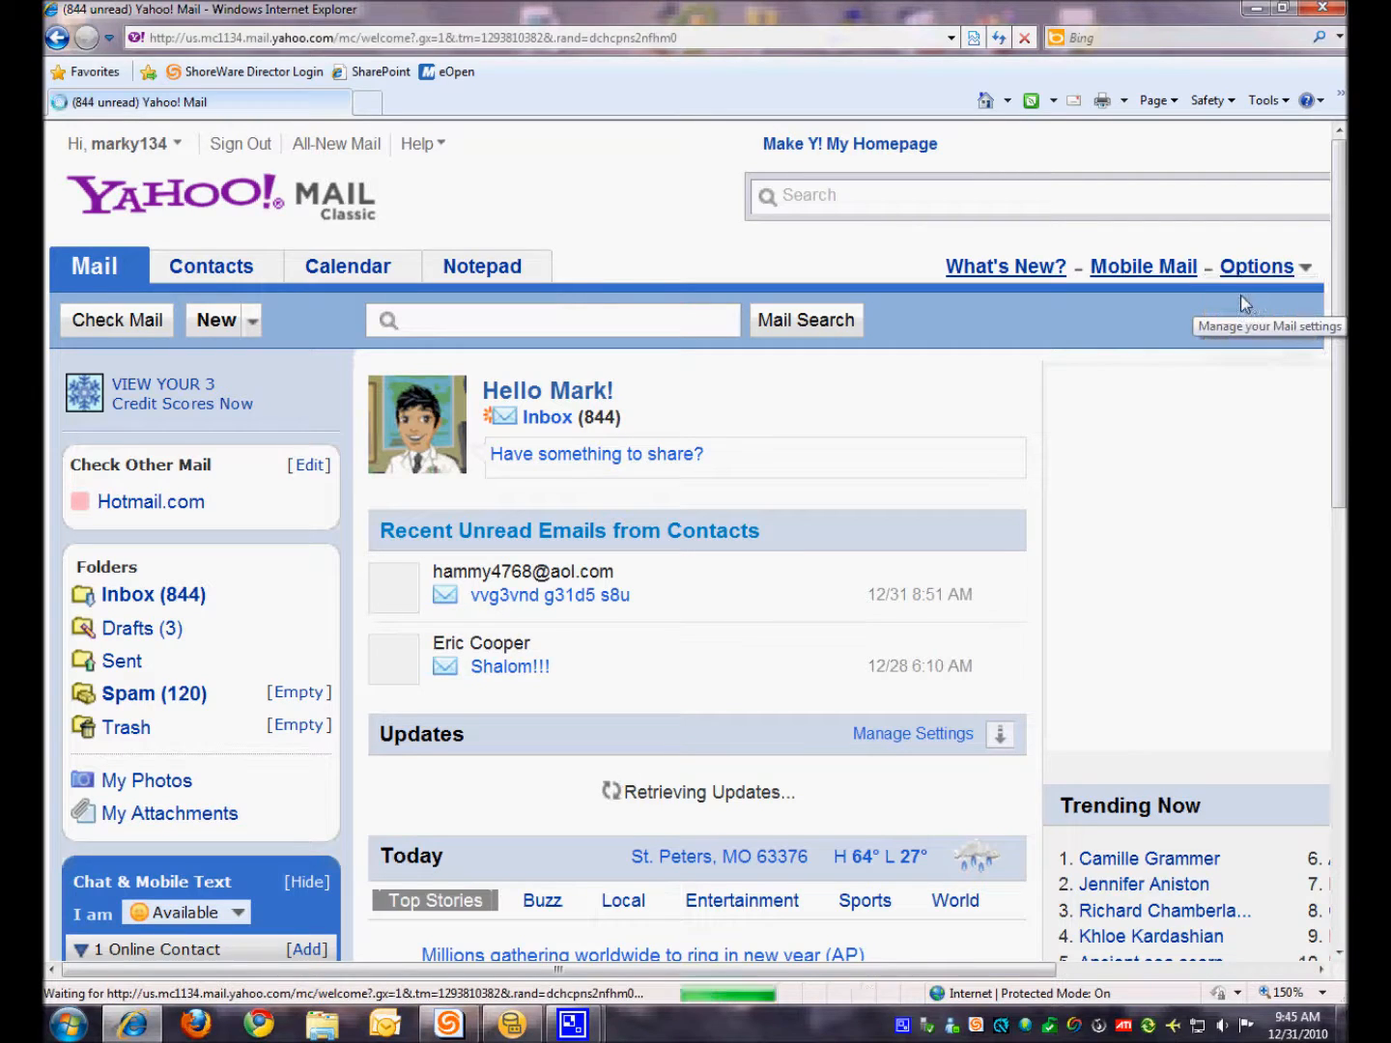
# - Show the Spam section with its Blocked Email Addresses list
pyautogui.click(1257, 267)
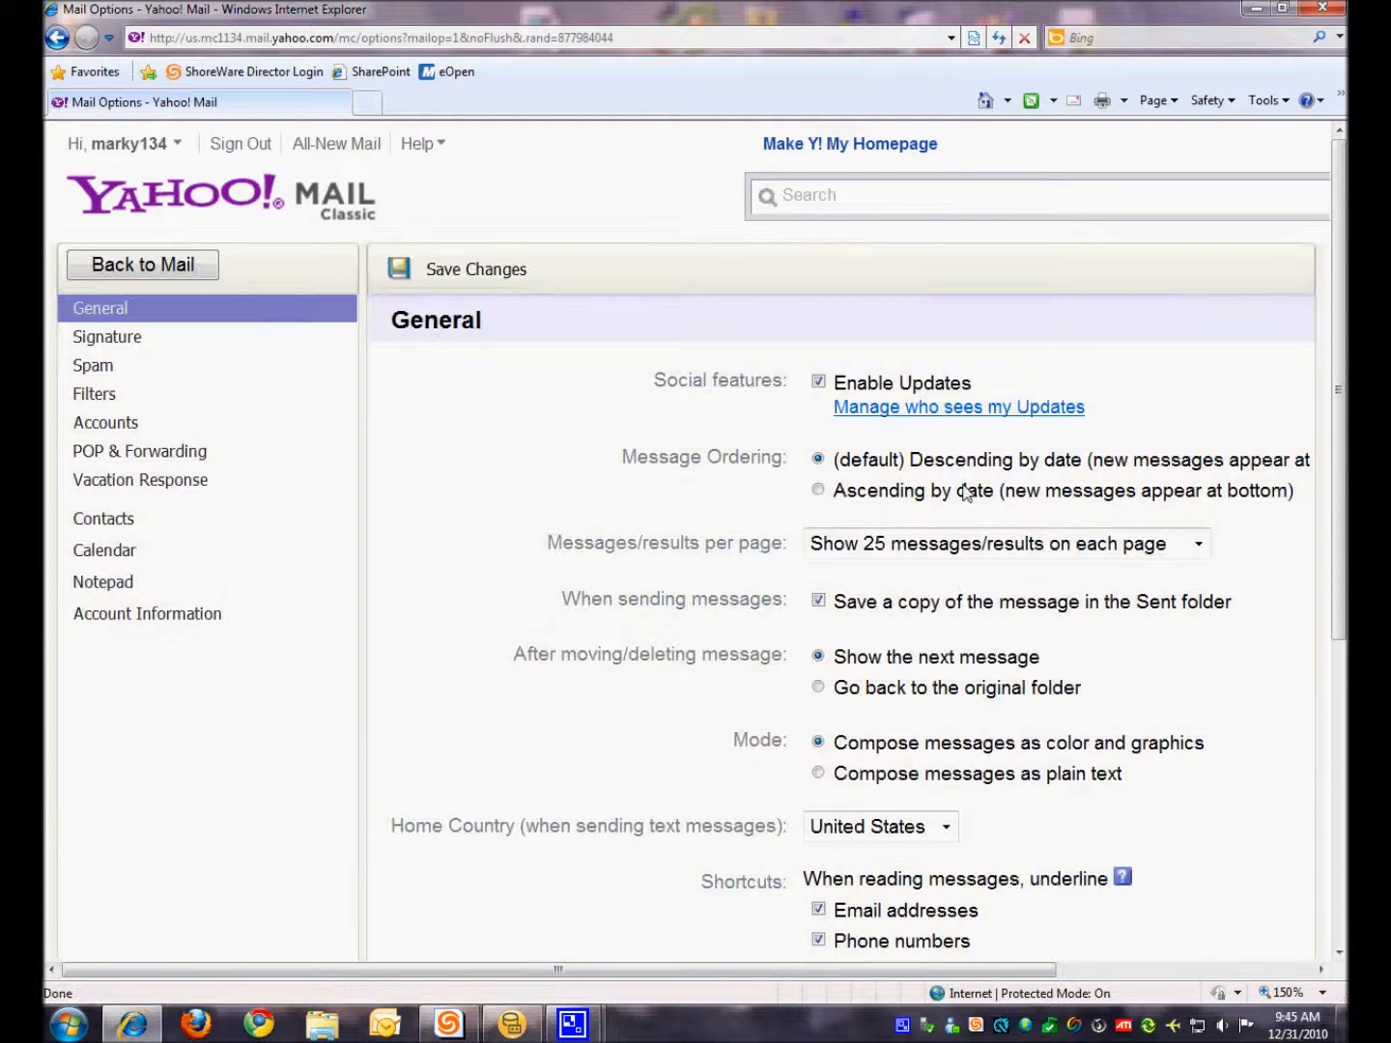
pyautogui.moveTo(102, 582)
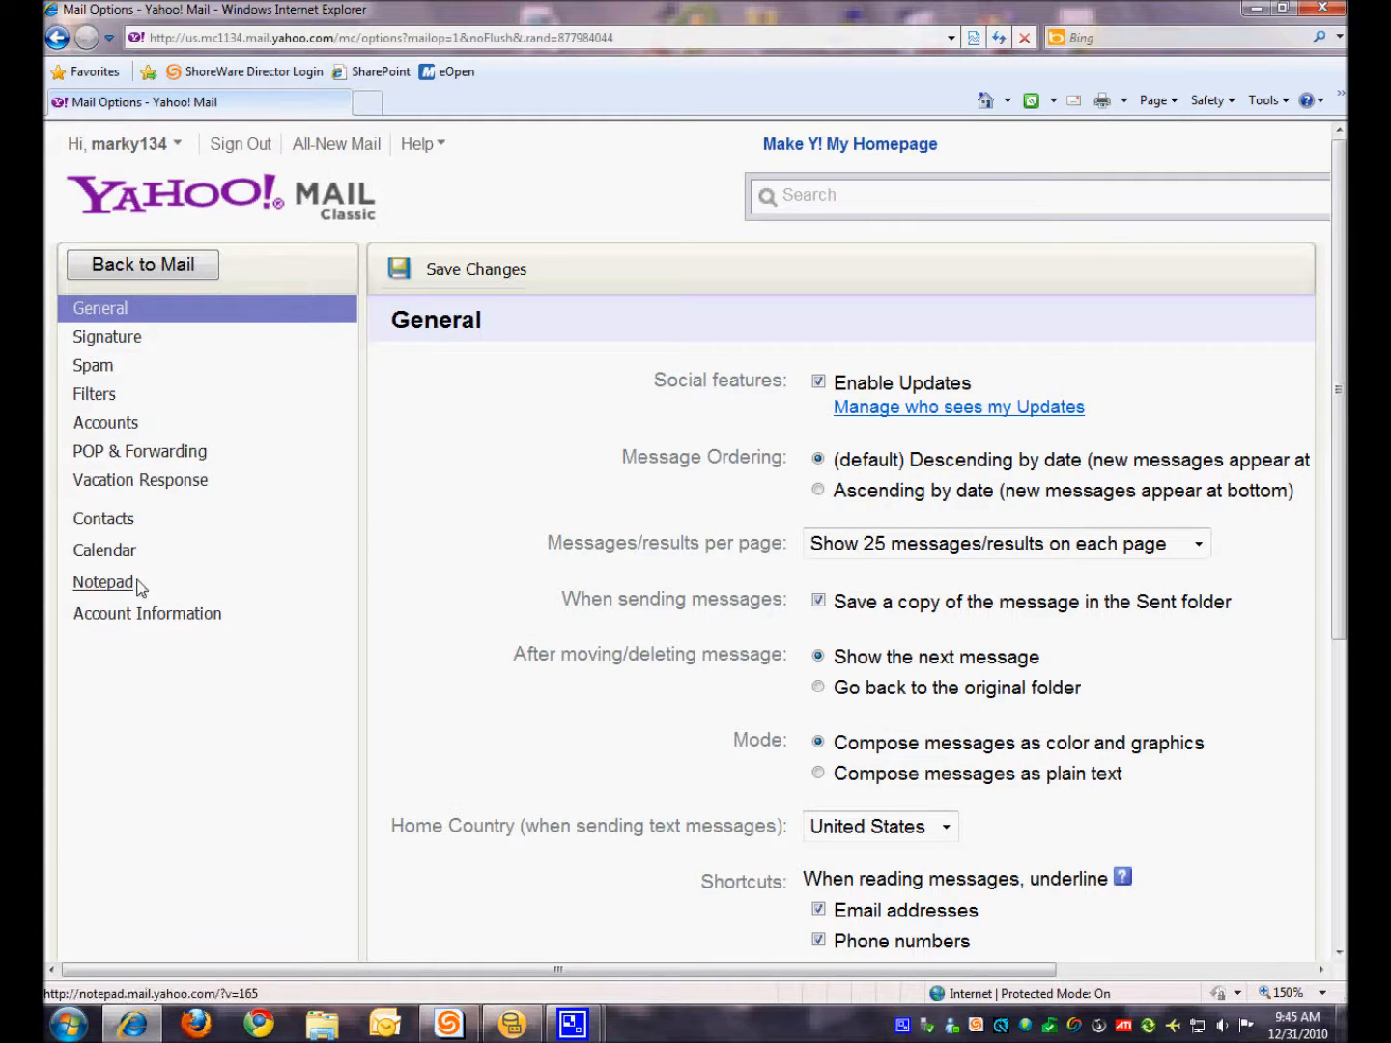
pyautogui.moveTo(433, 414)
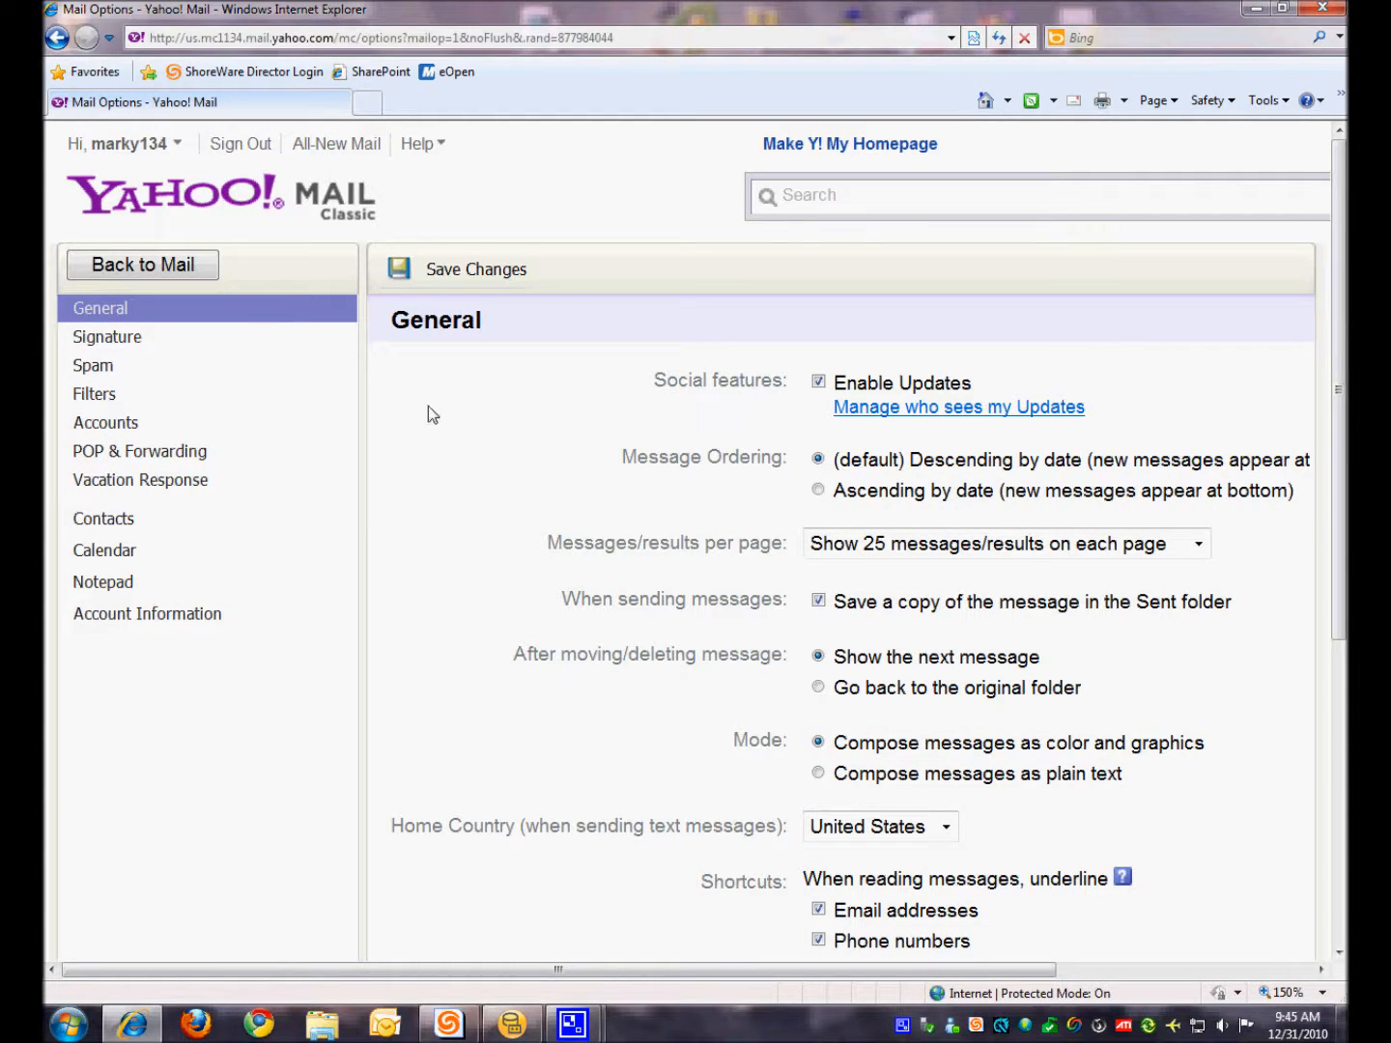
pyautogui.click(92, 365)
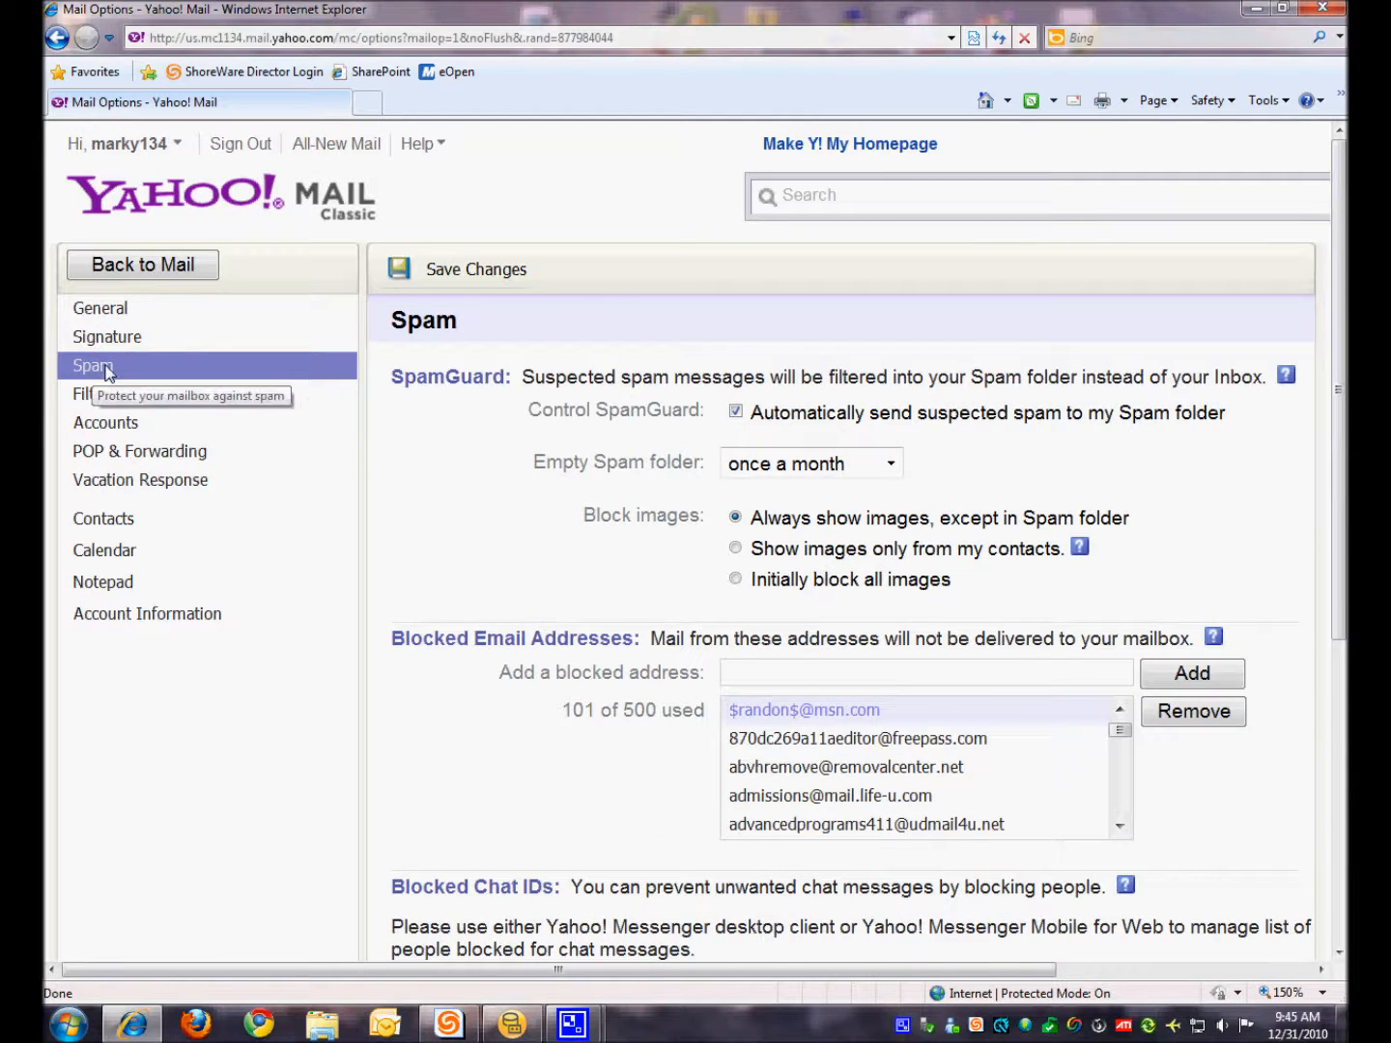
pyautogui.moveTo(469, 633)
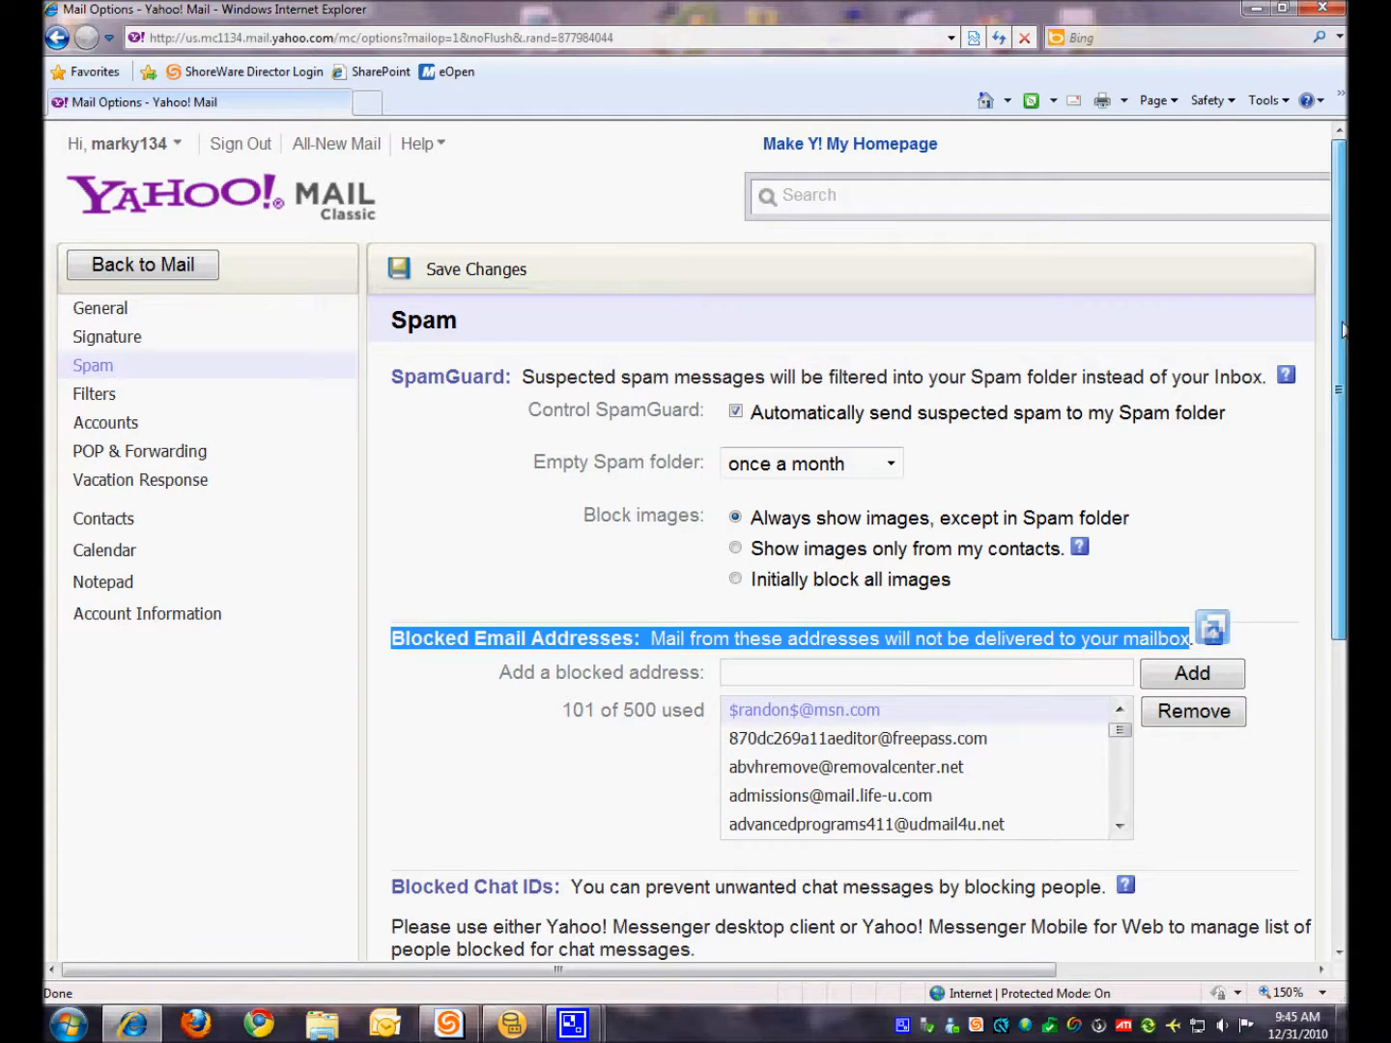
pyautogui.scroll(-3)
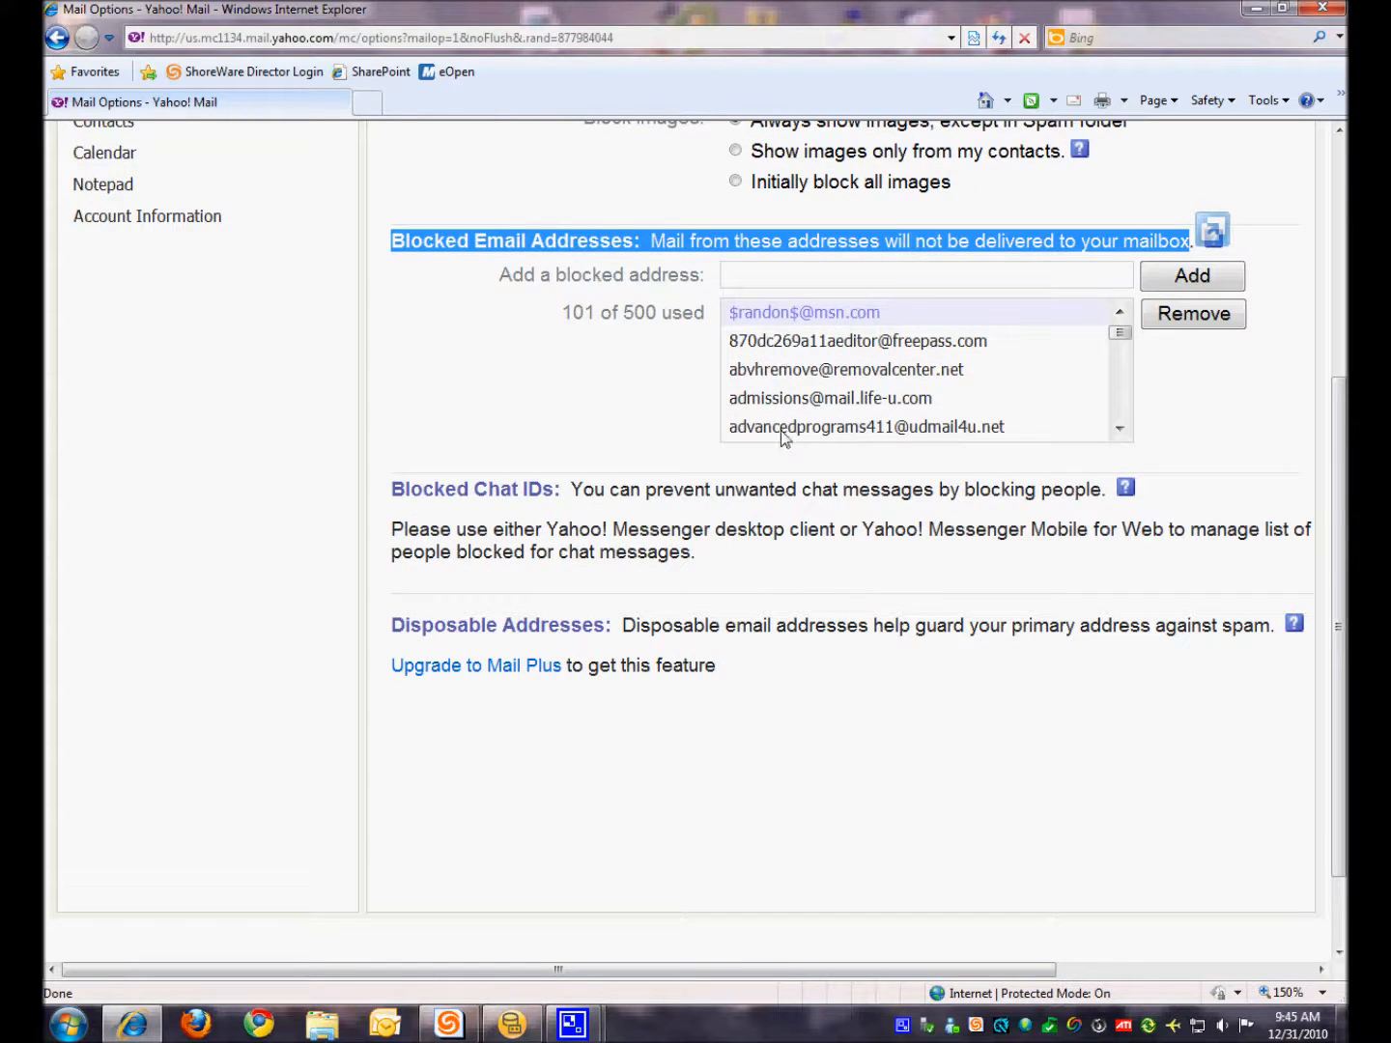
pyautogui.moveTo(1053, 280)
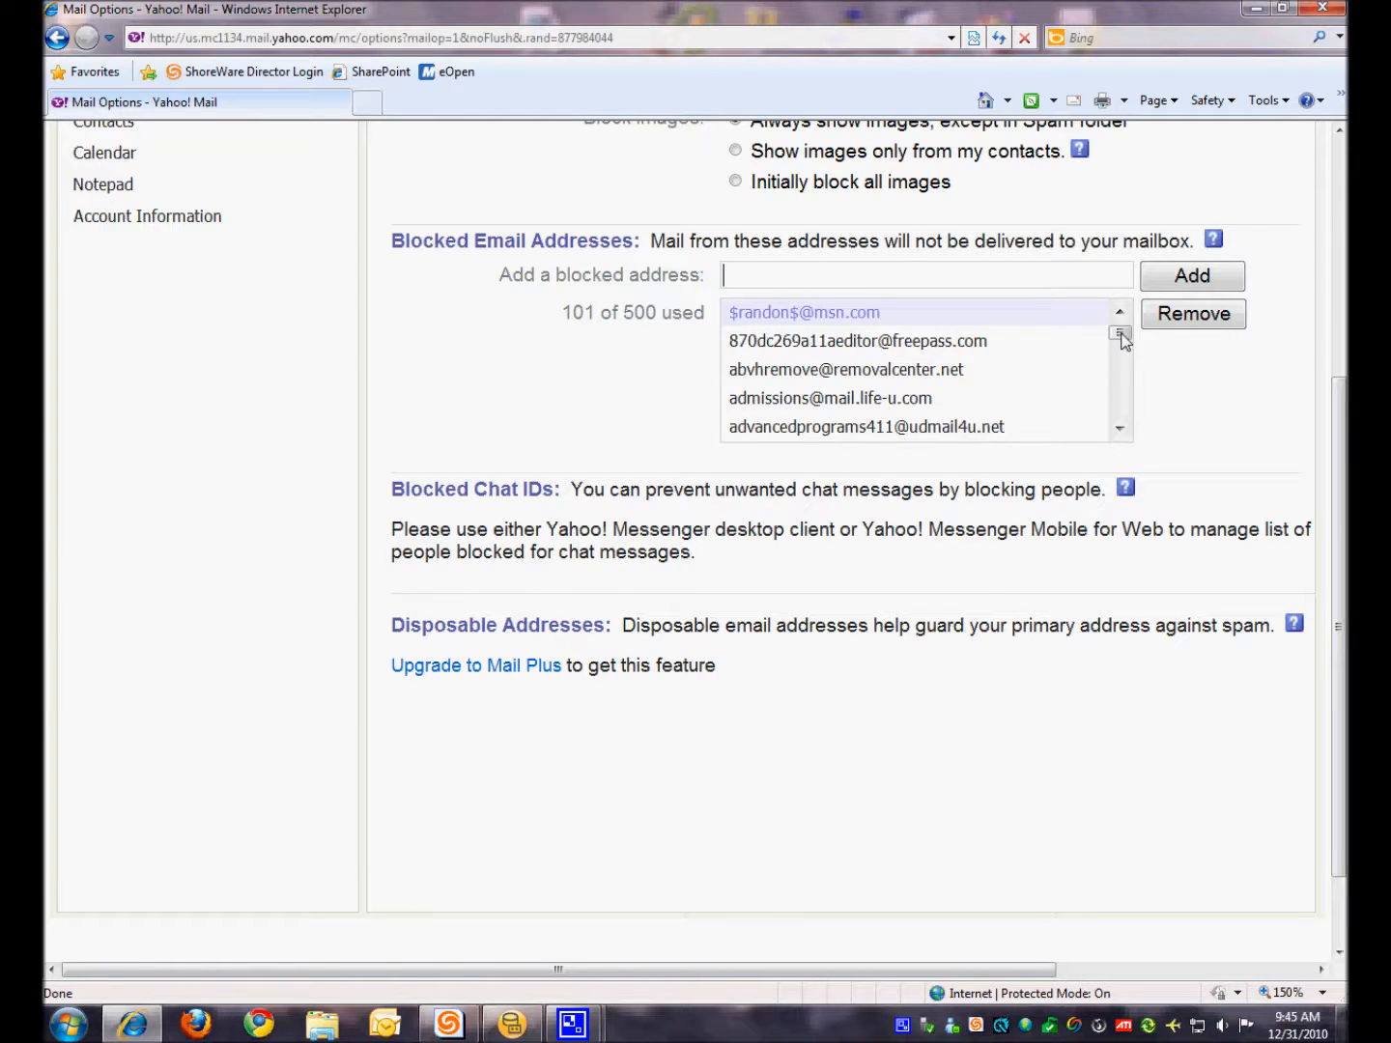
pyautogui.scroll(-3)
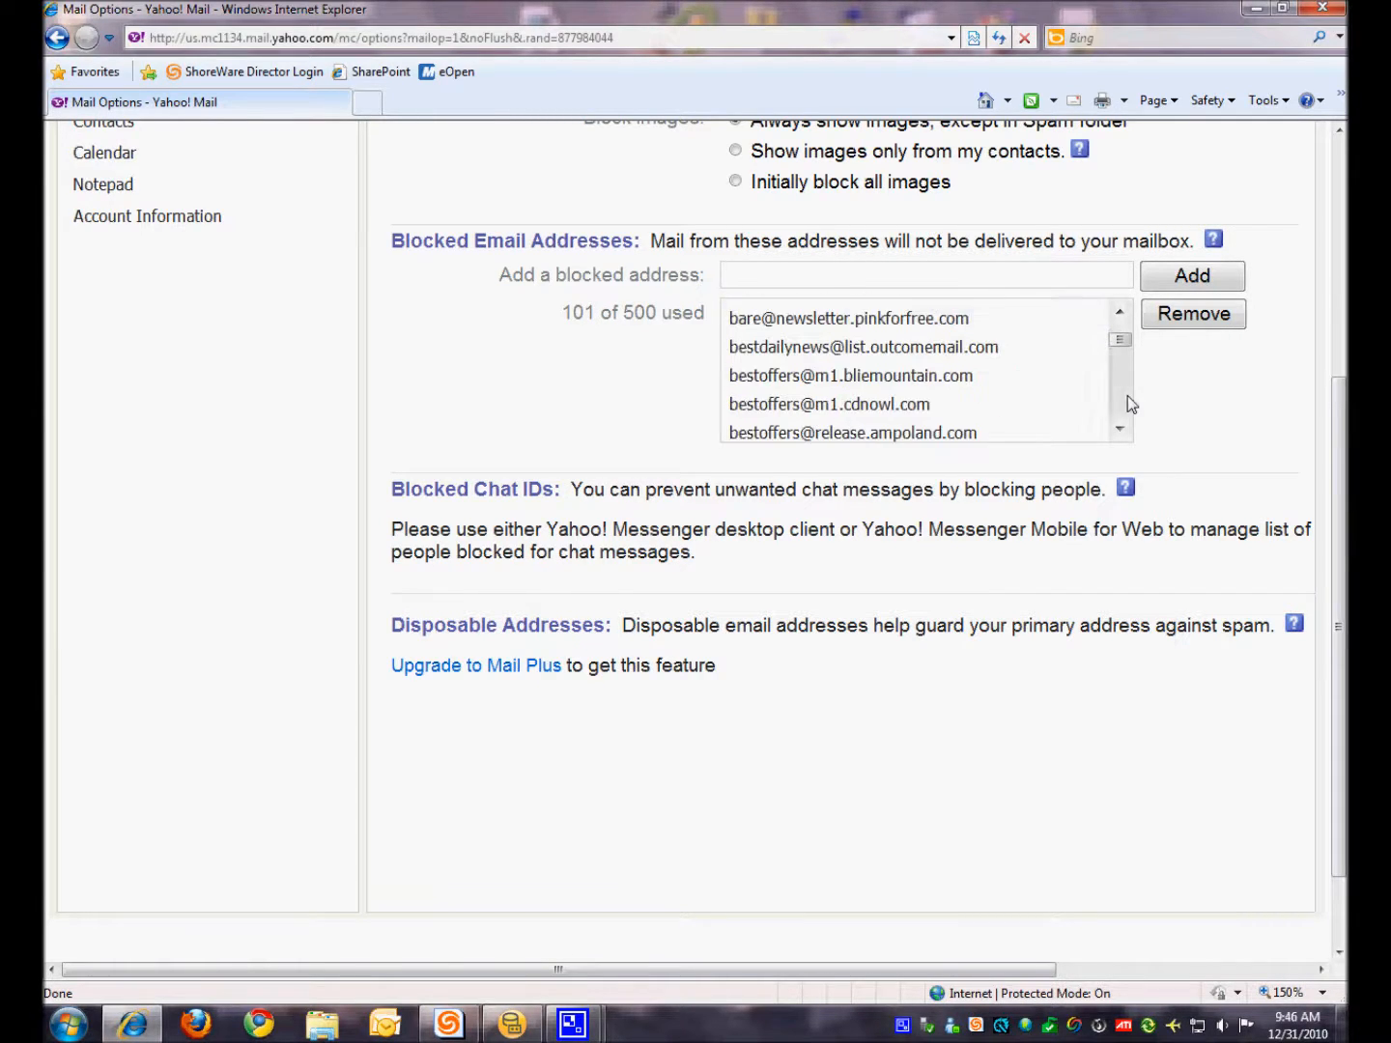
pyautogui.scroll(-3)
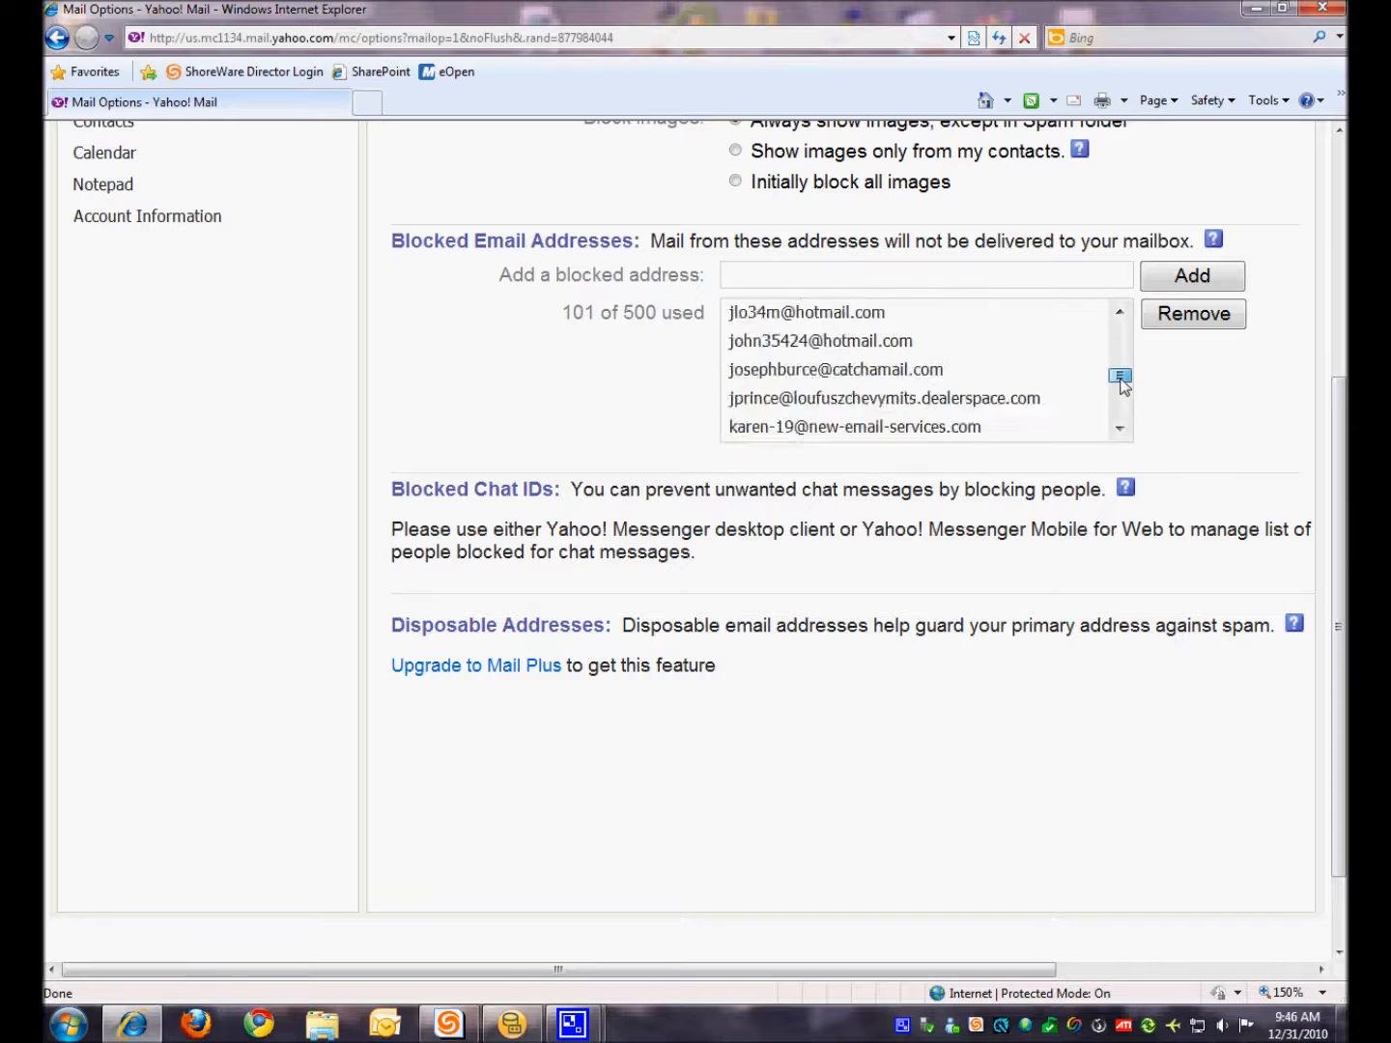
pyautogui.scroll(-3)
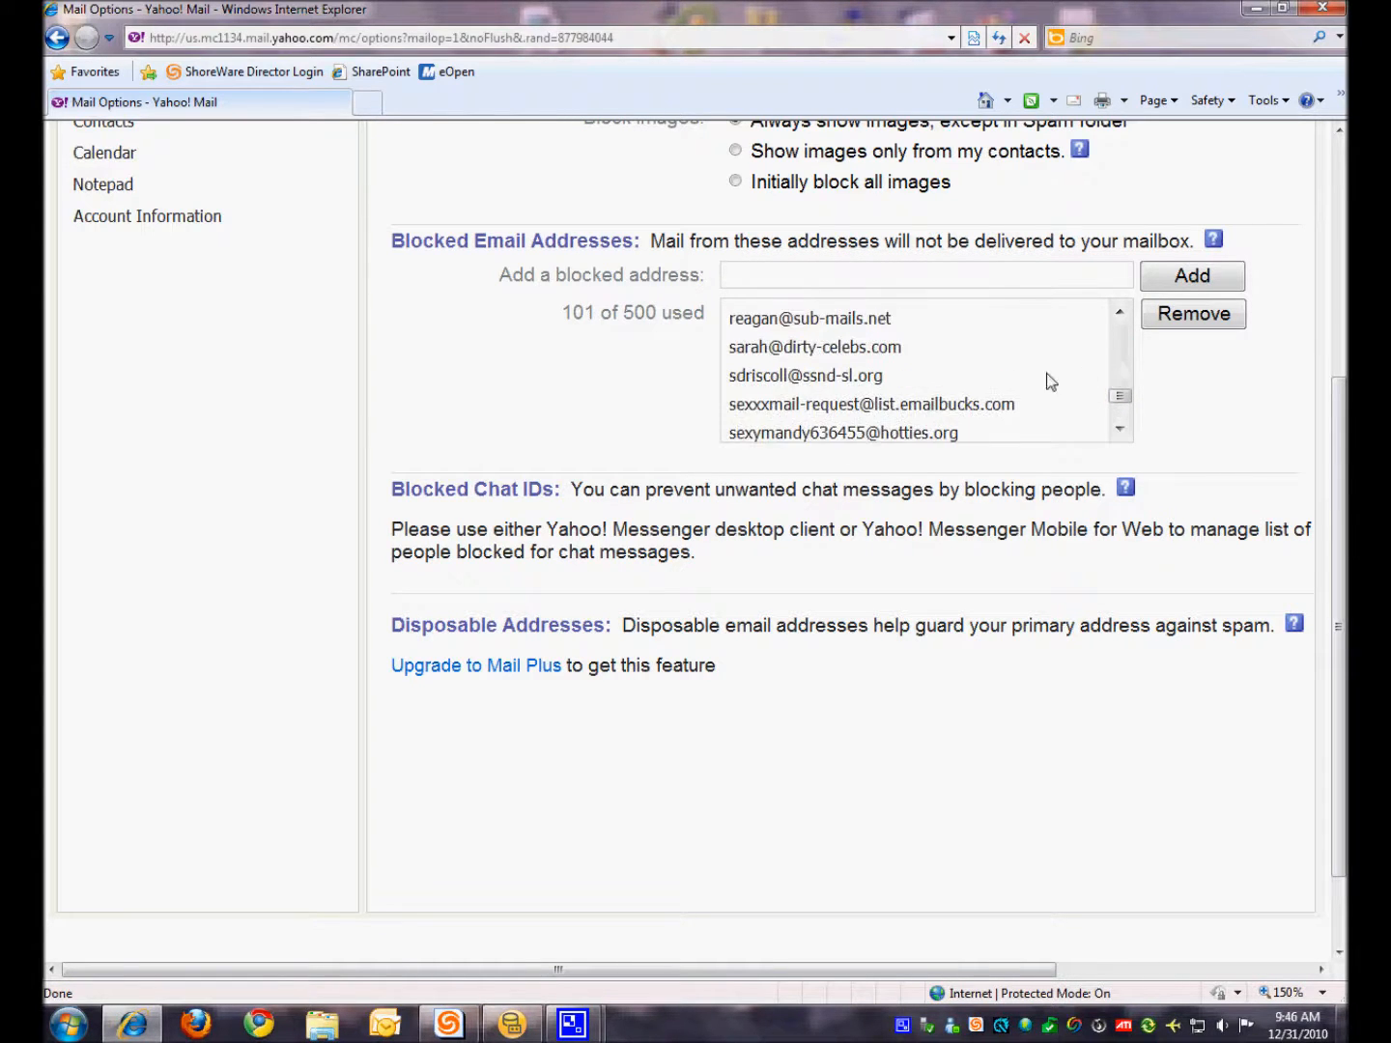
pyautogui.click(804, 376)
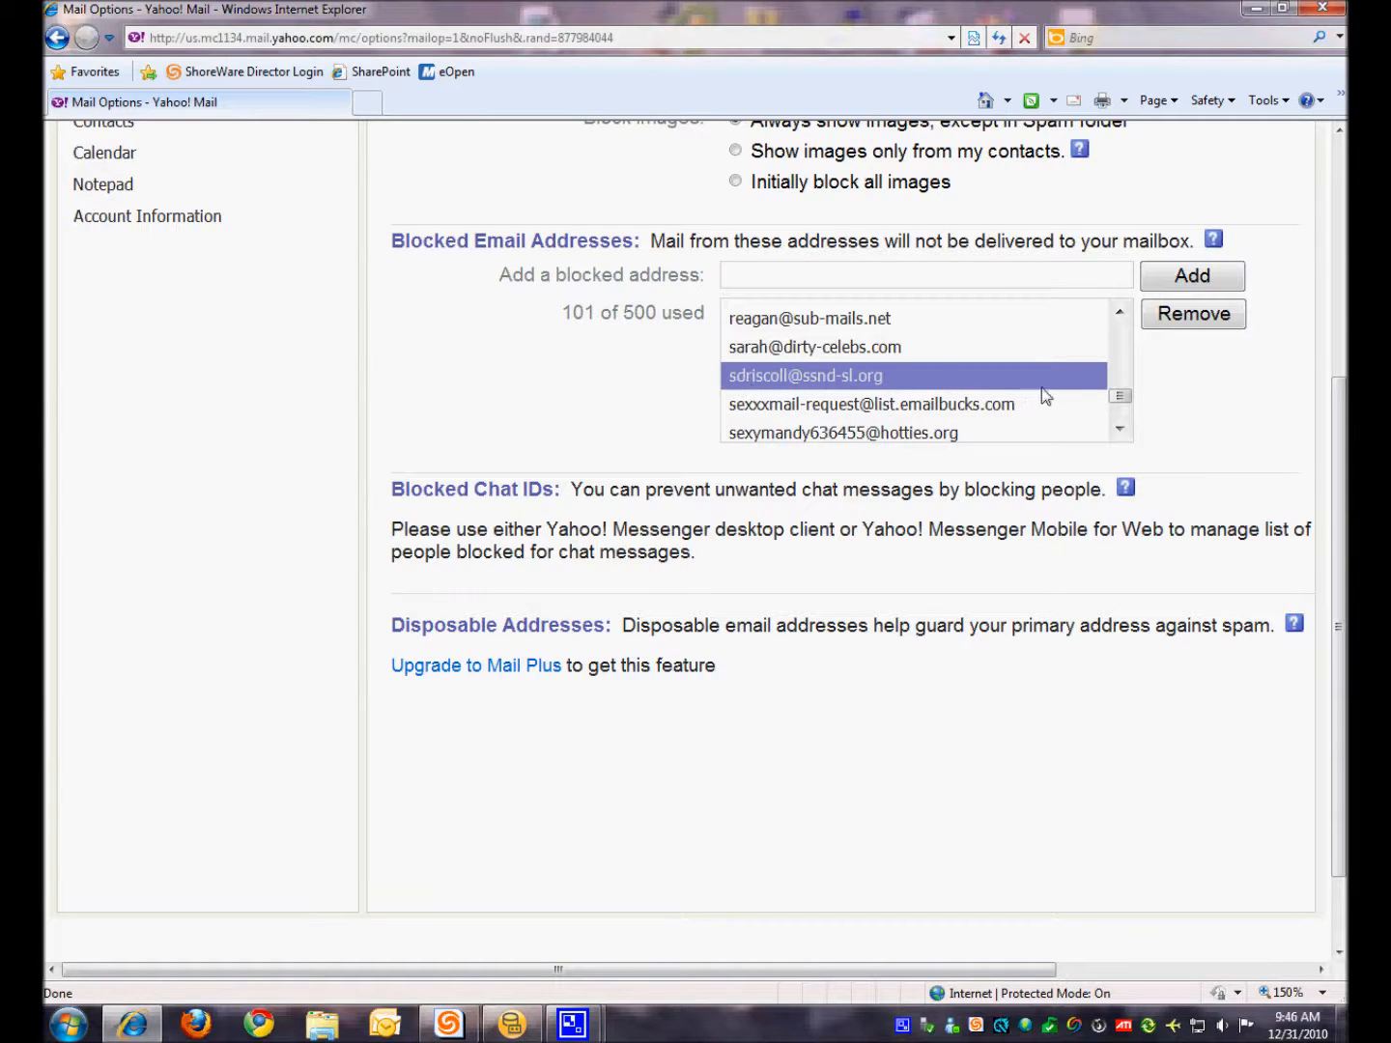
pyautogui.click(1193, 313)
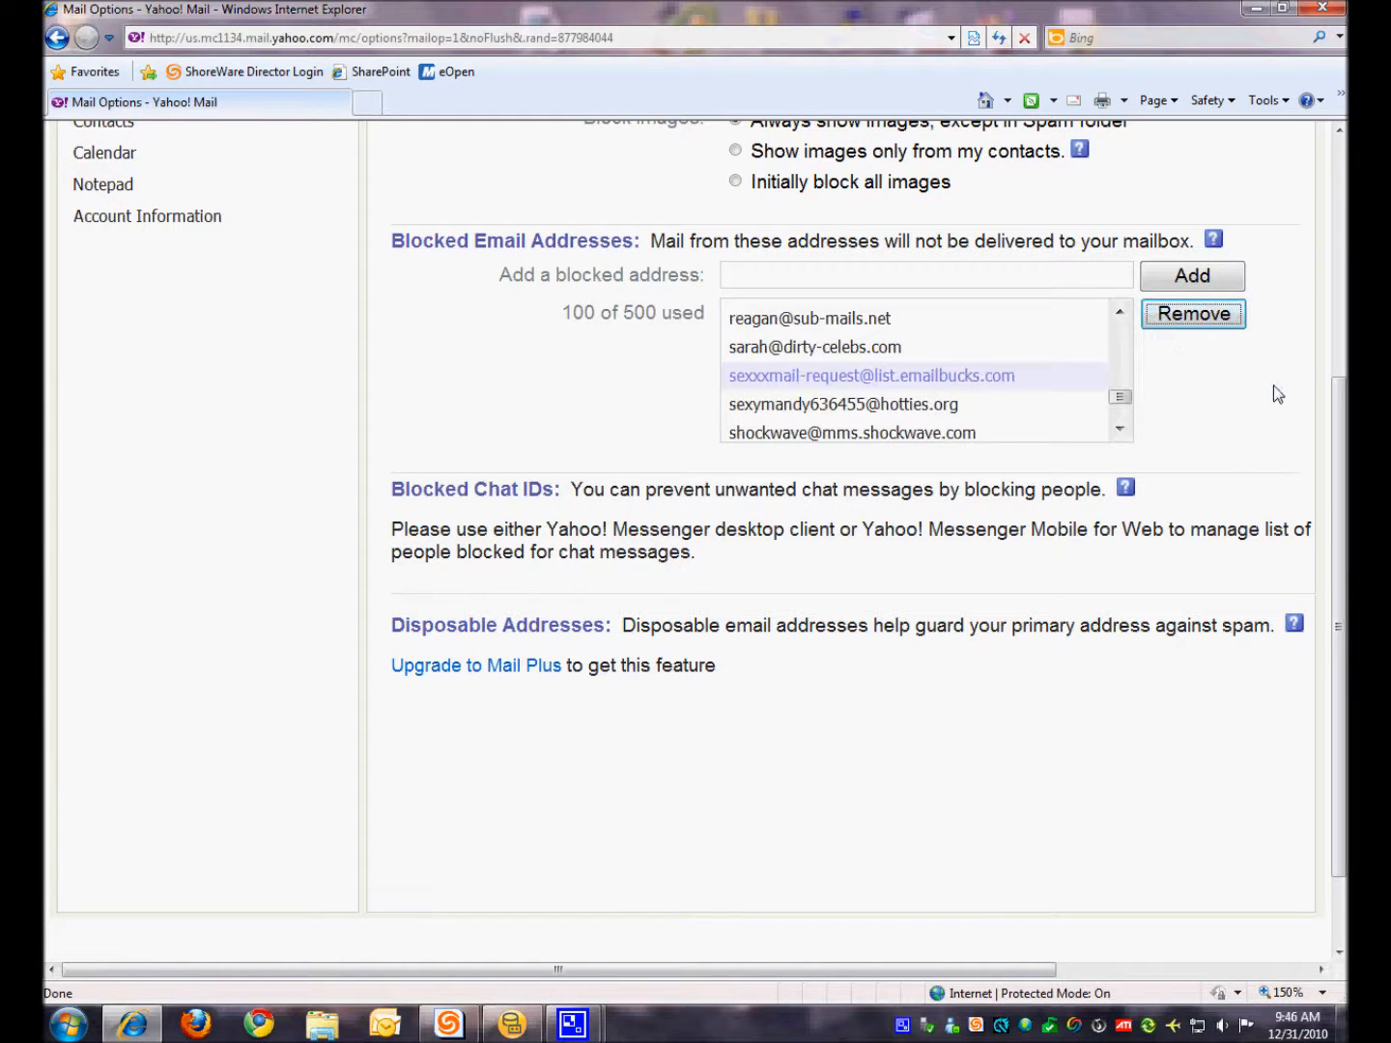
pyautogui.scroll(3)
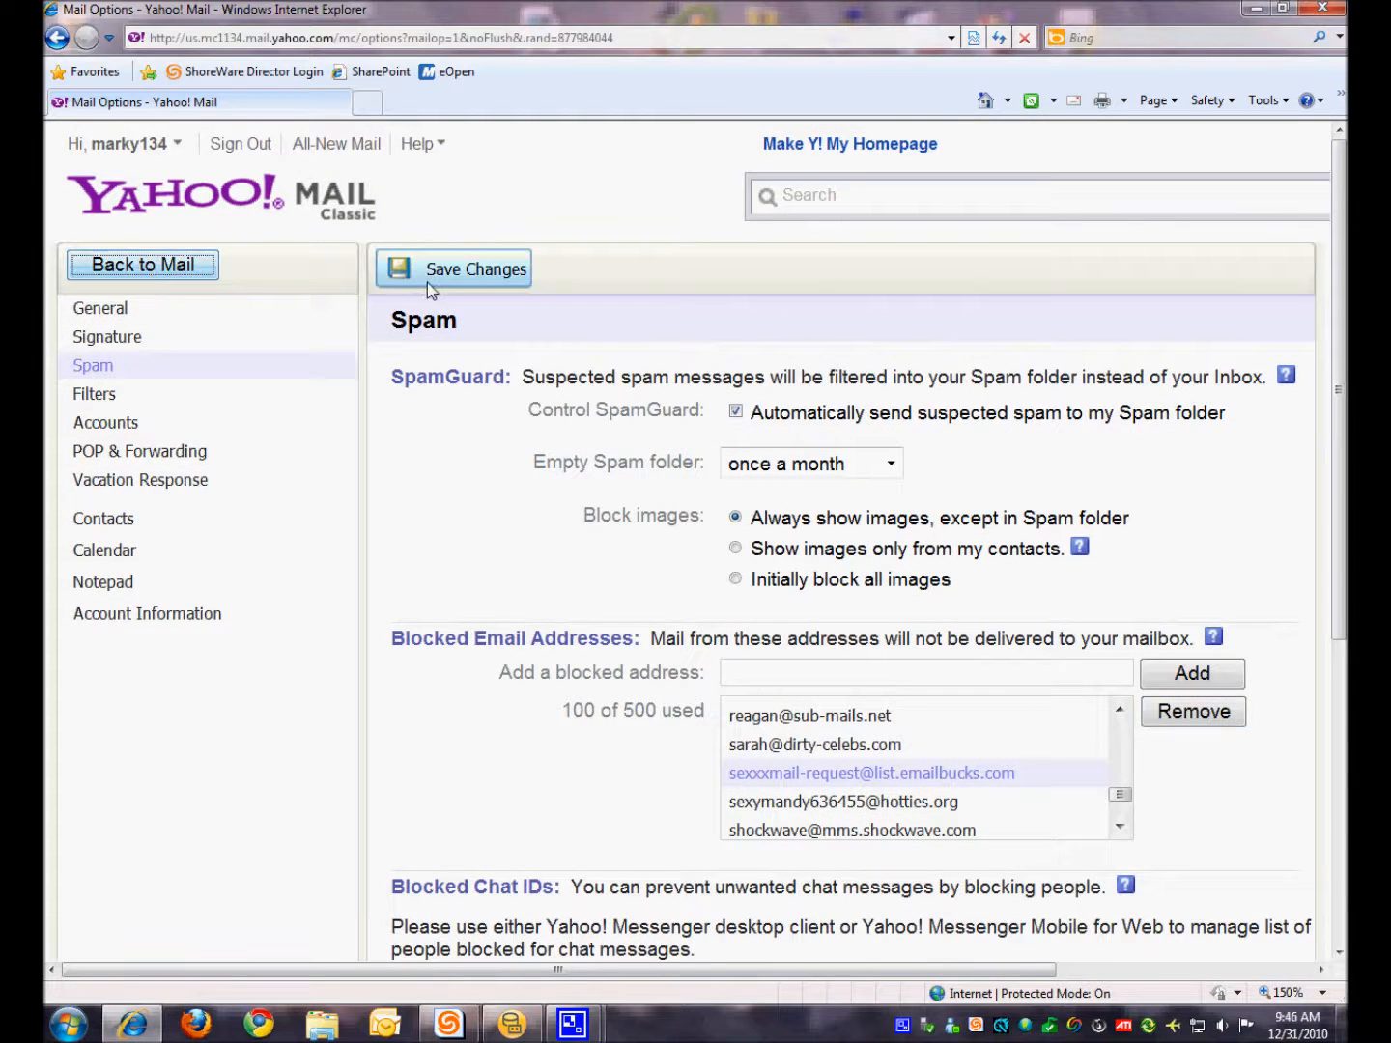
# - Save the Spam setting changes and return to the mailbox home page
pyautogui.click(451, 268)
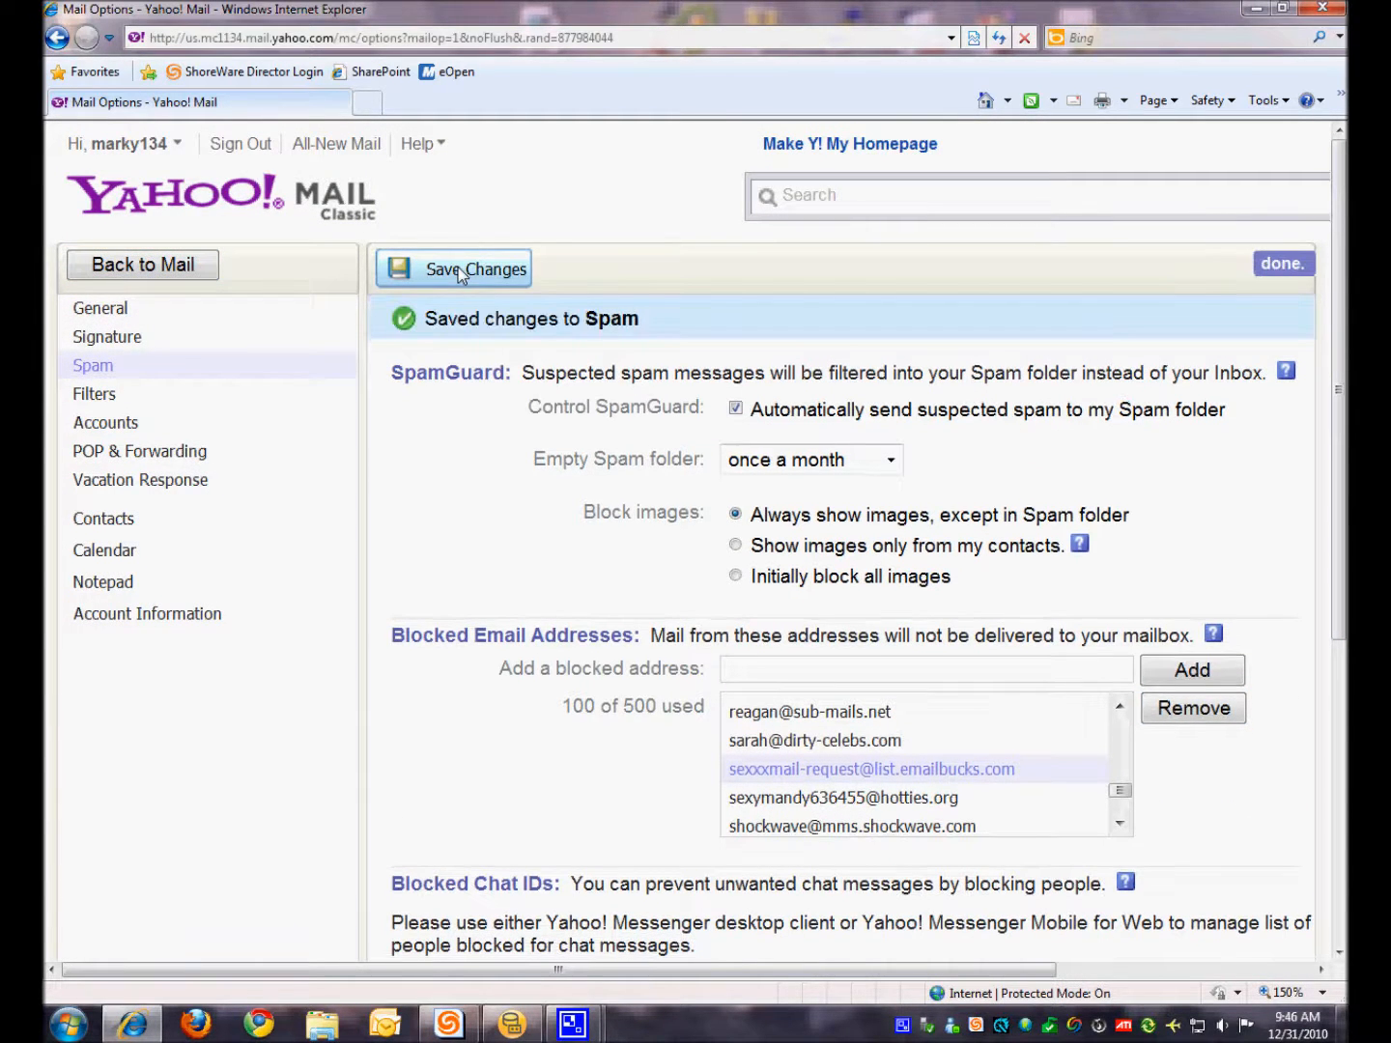
pyautogui.click(1284, 263)
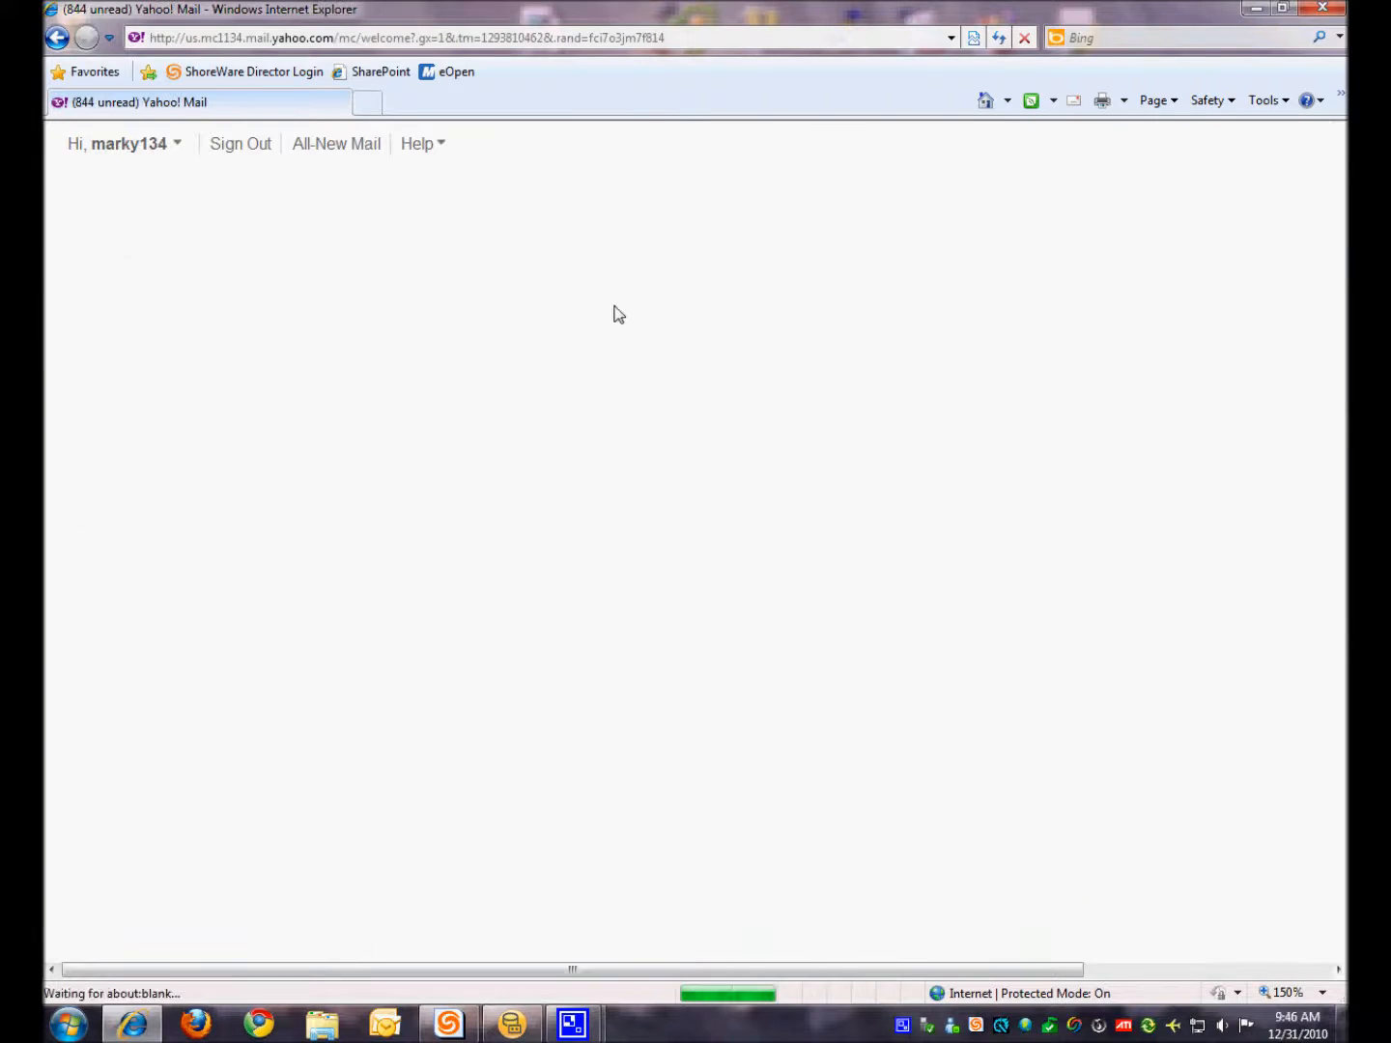